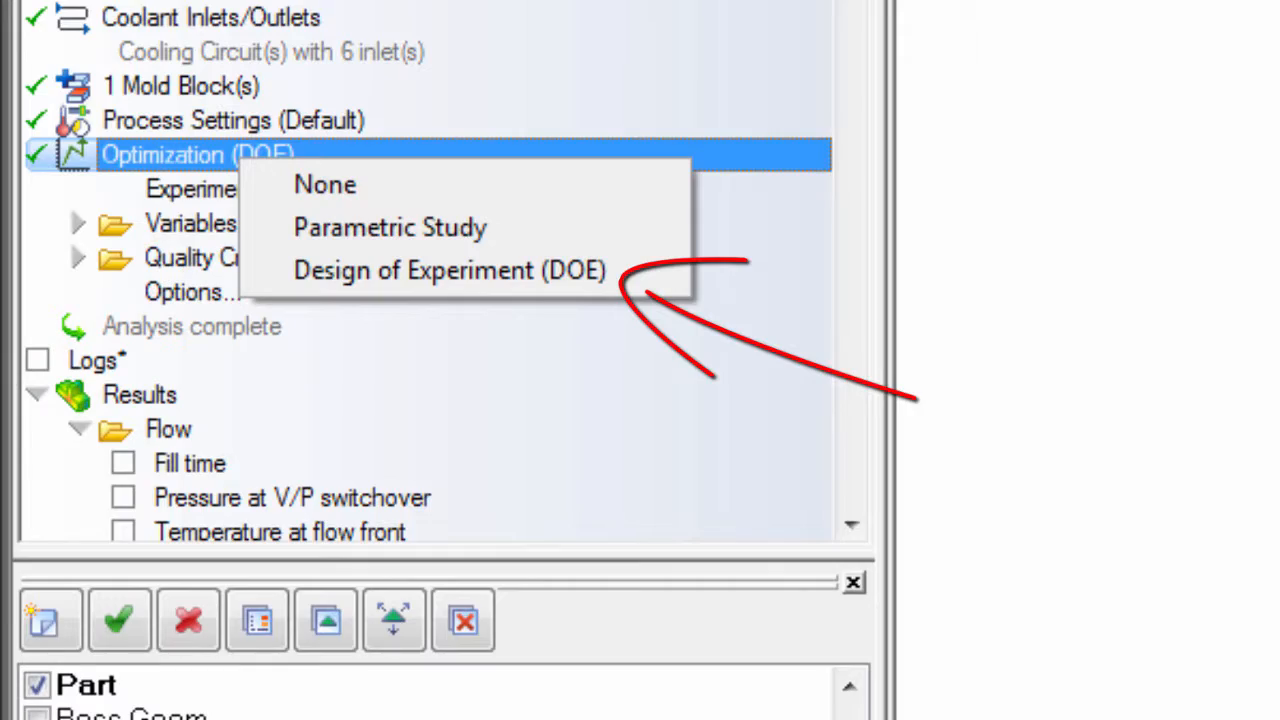
Set the study's optimization to Design of Experiment (DOE) to open the DOE Builder.
click(448, 270)
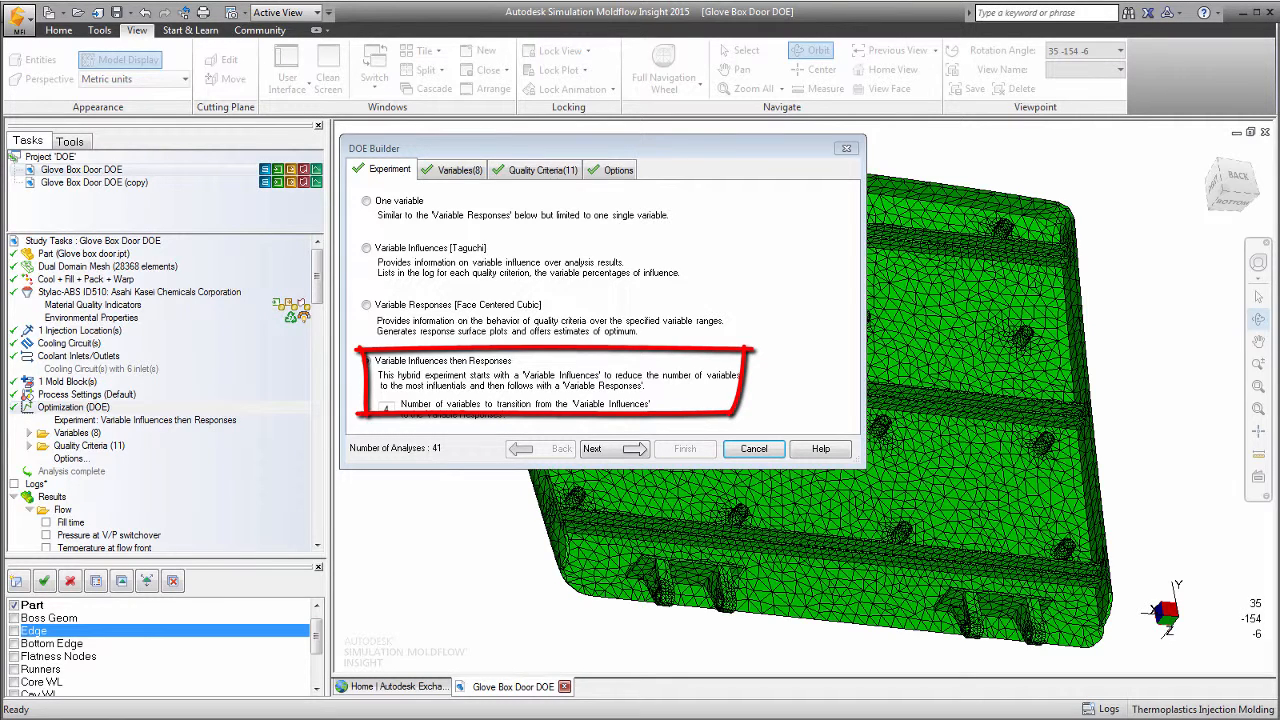
Advance to the Variables tab listing eight variables, including melt temperature 225–265 °C.
click(367, 360)
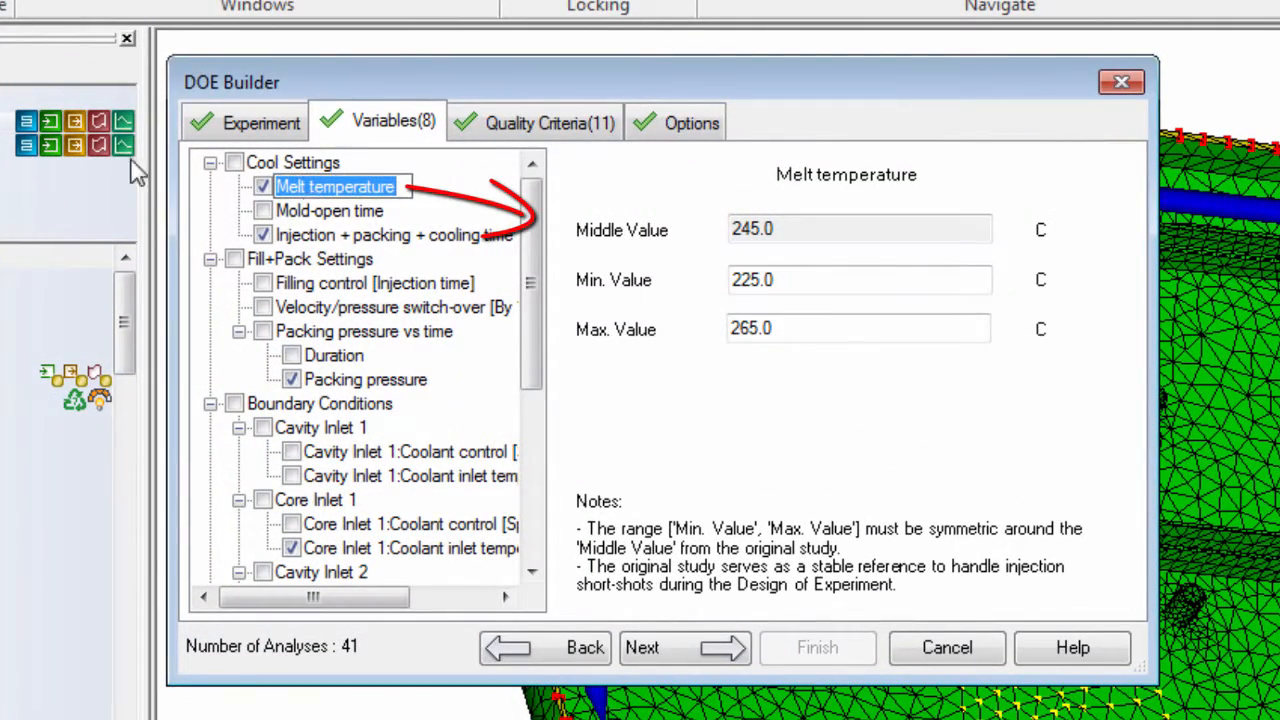
Review injection+packing+cooling time (25–55 s) and packing pressure (45–125 MPa) ranges.
click(394, 234)
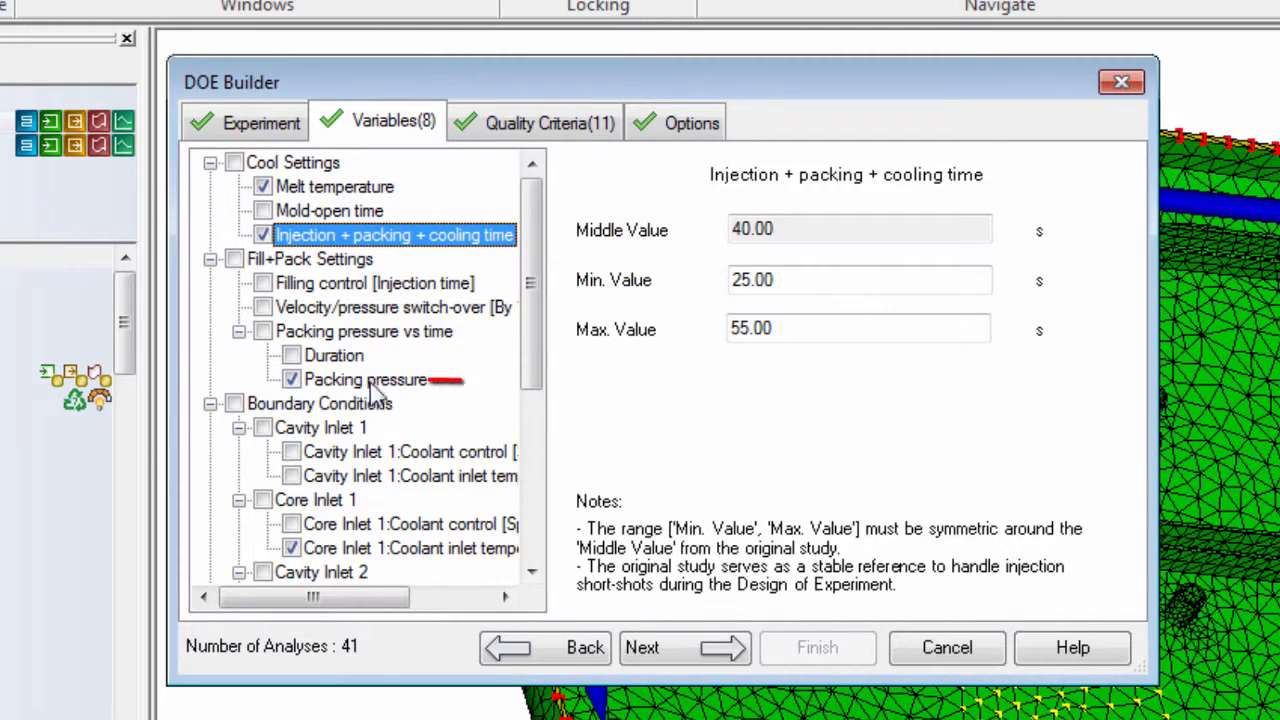
click(365, 379)
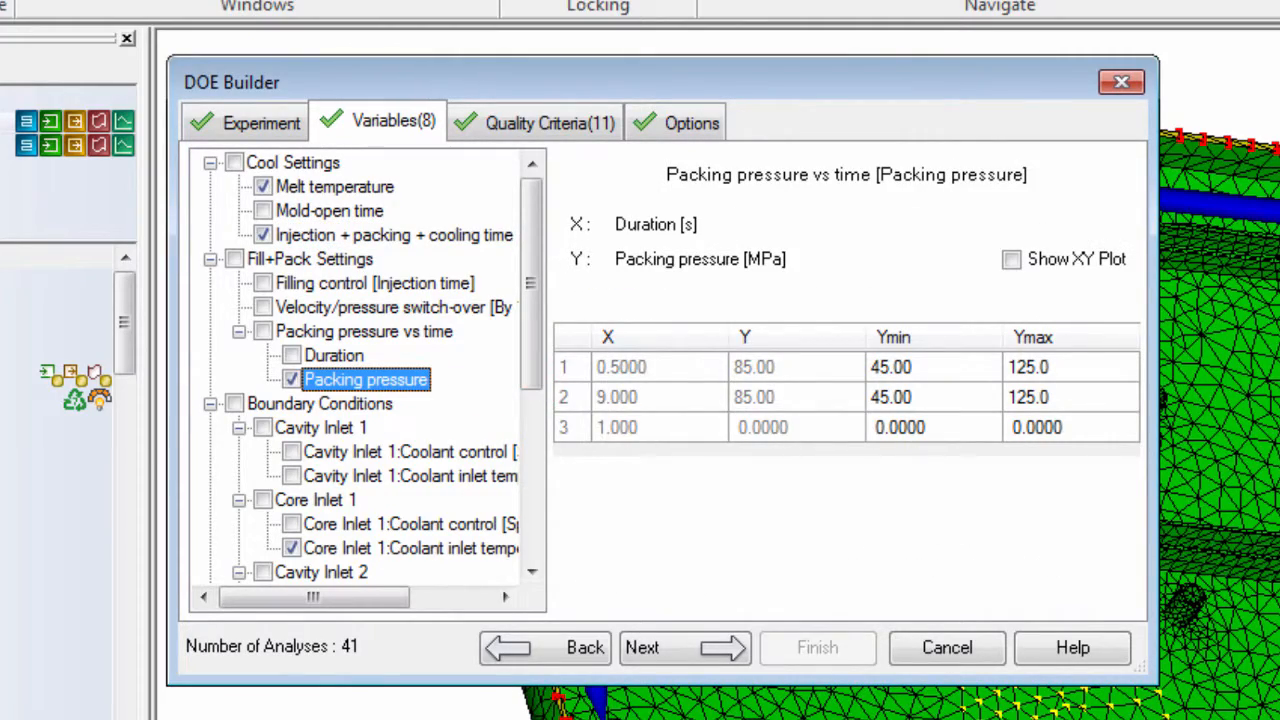
click(550, 122)
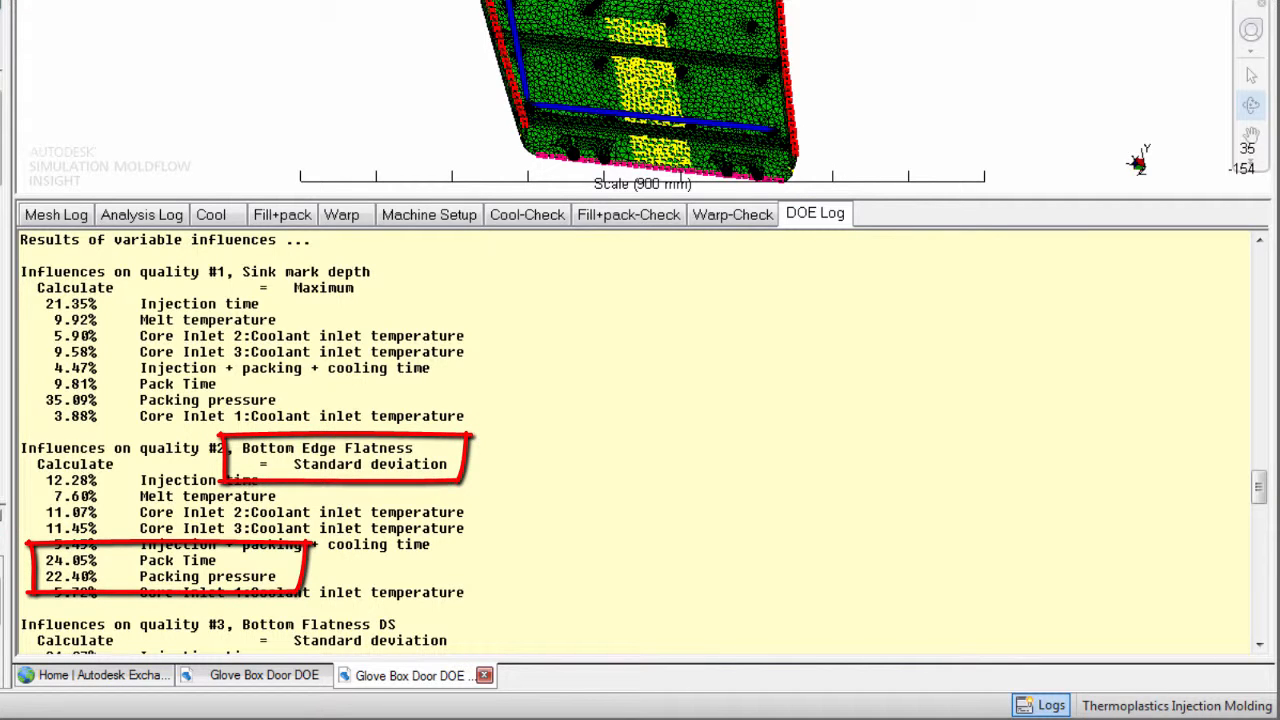
Scroll the DOE log influences, then show the Bottom Flatness OE response surface plot.
scroll(down, 3)
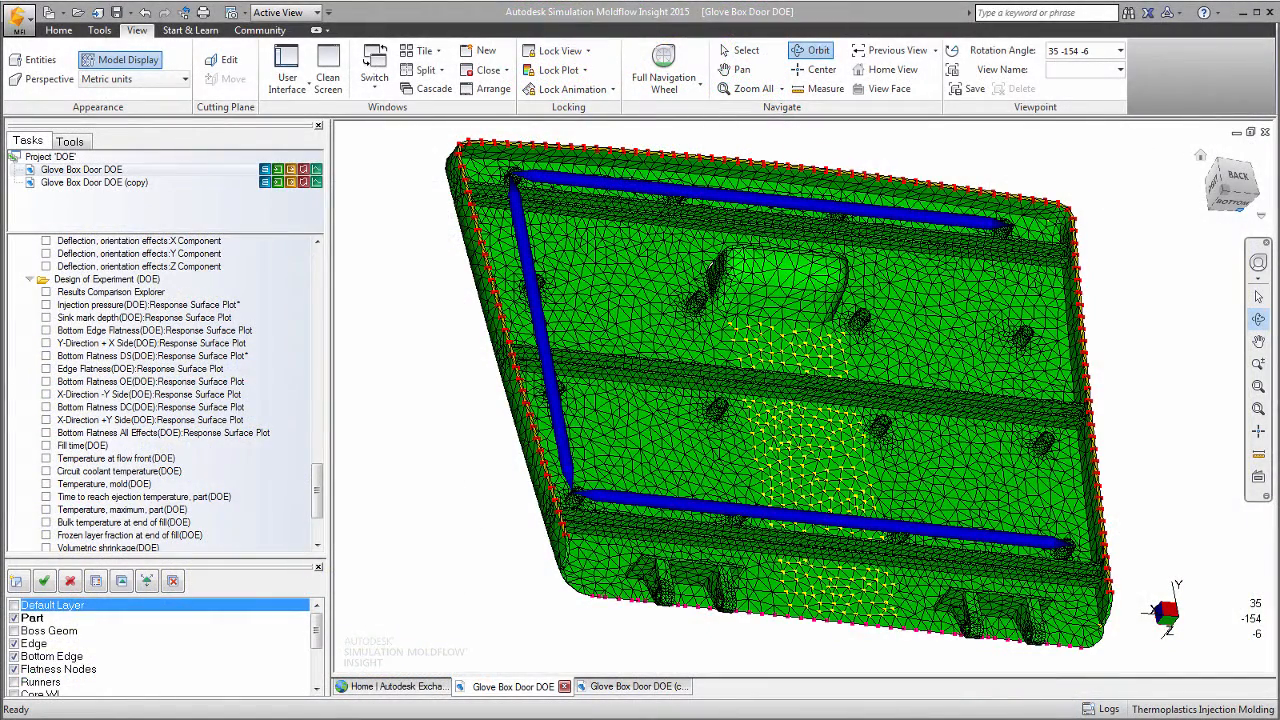
click(46, 381)
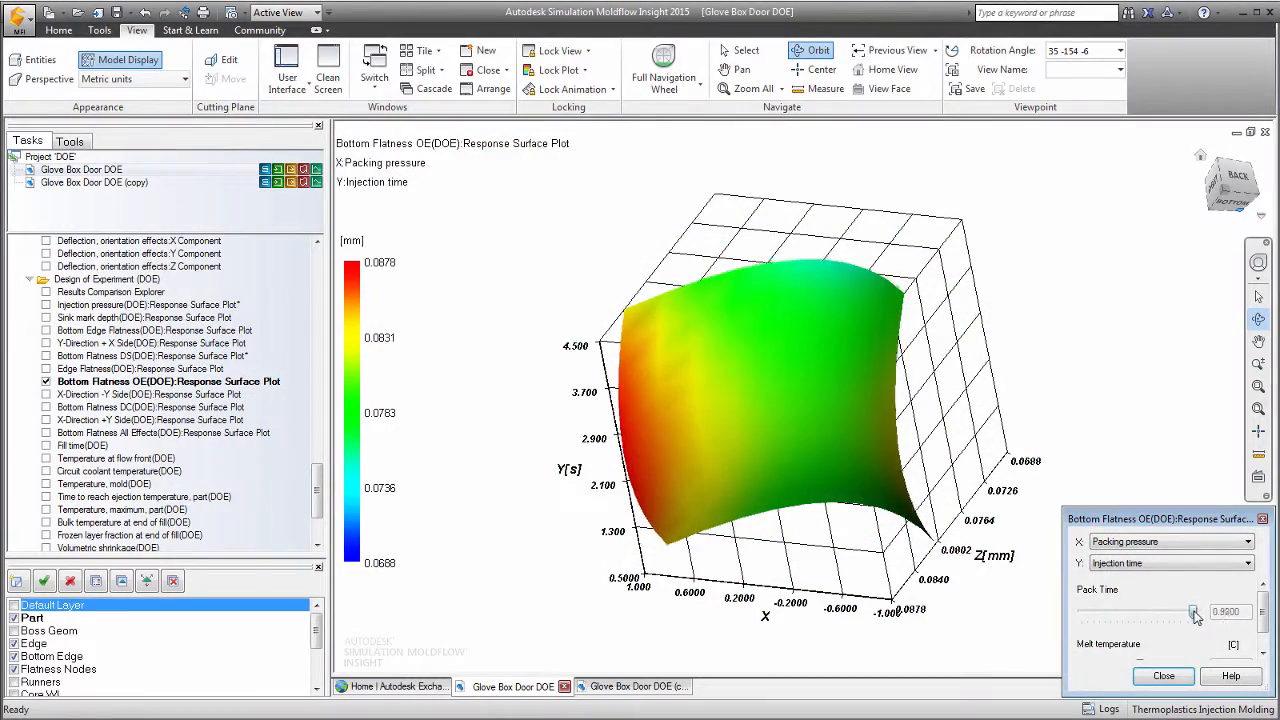